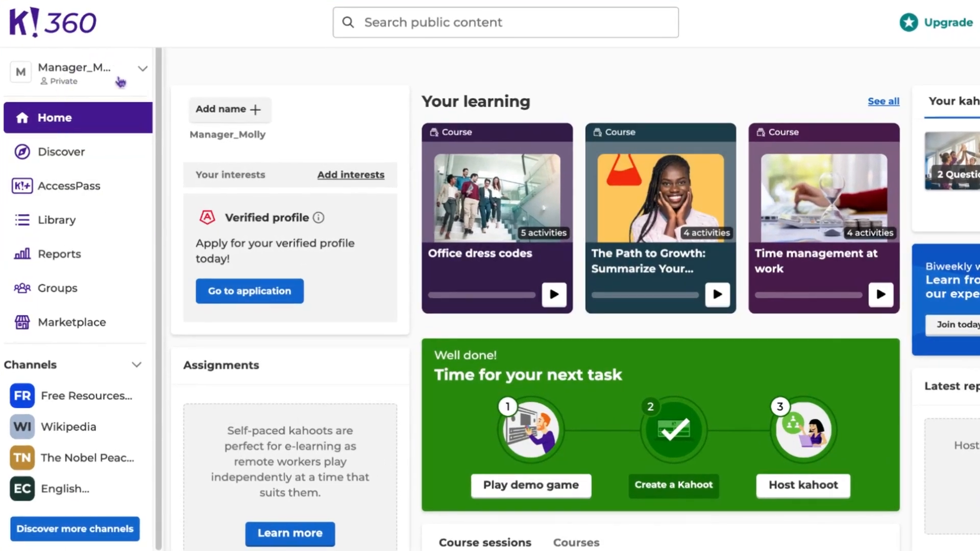
Switch from the private workspace to the Kahoot! videos team workspace
left_click(75, 71)
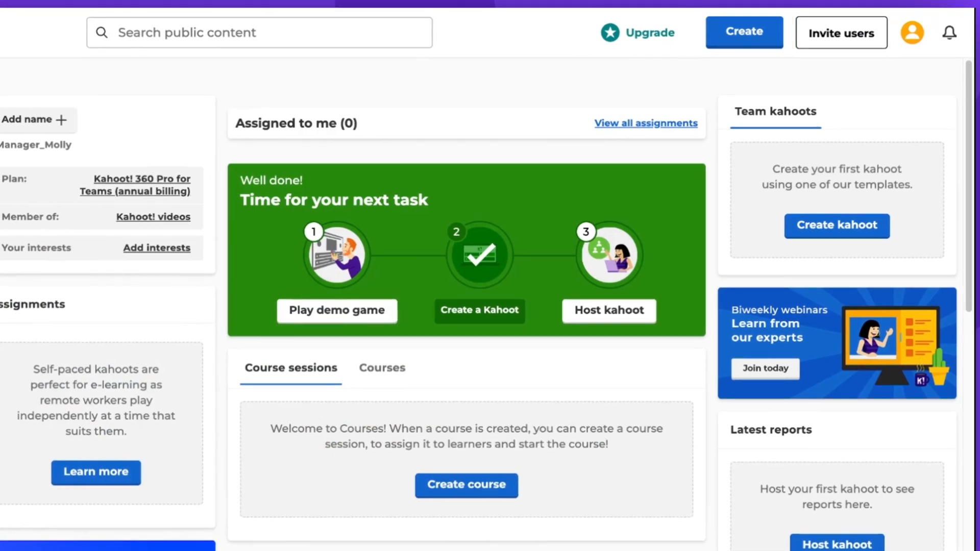
mouse_move(876, 109)
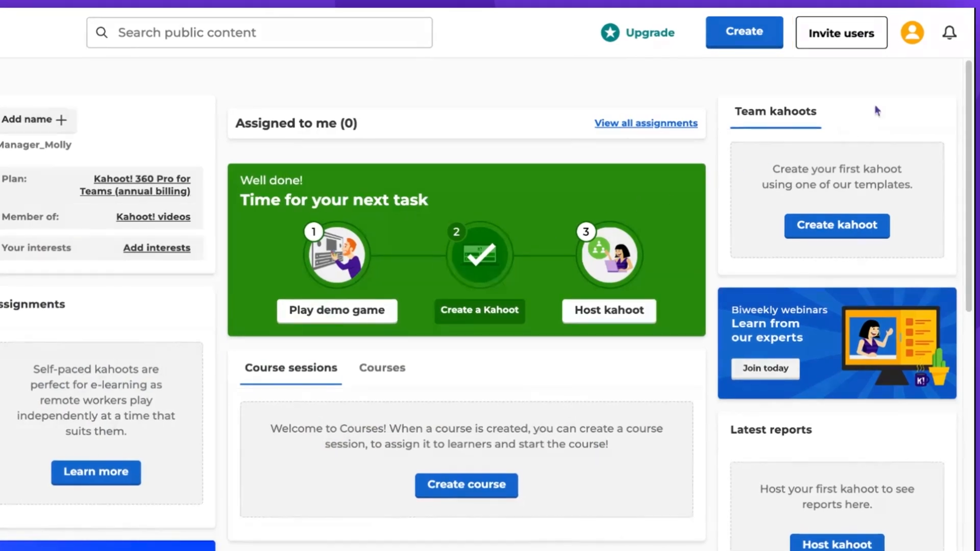
Reach Manage users for the team via the profile avatar menu
left_click(911, 33)
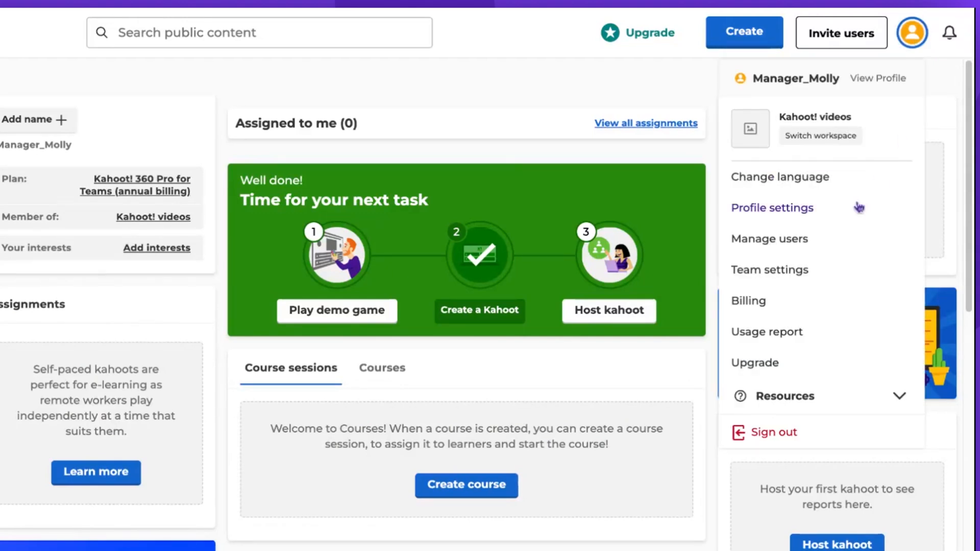
left_click(769, 239)
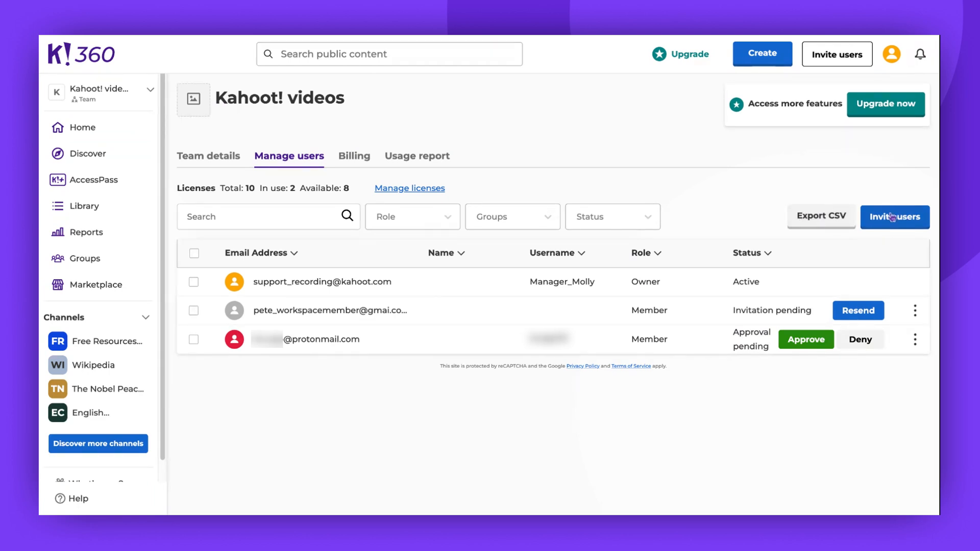
Generate a unique team invitation link, copy it, and close the Invite members dialog
left_click(894, 217)
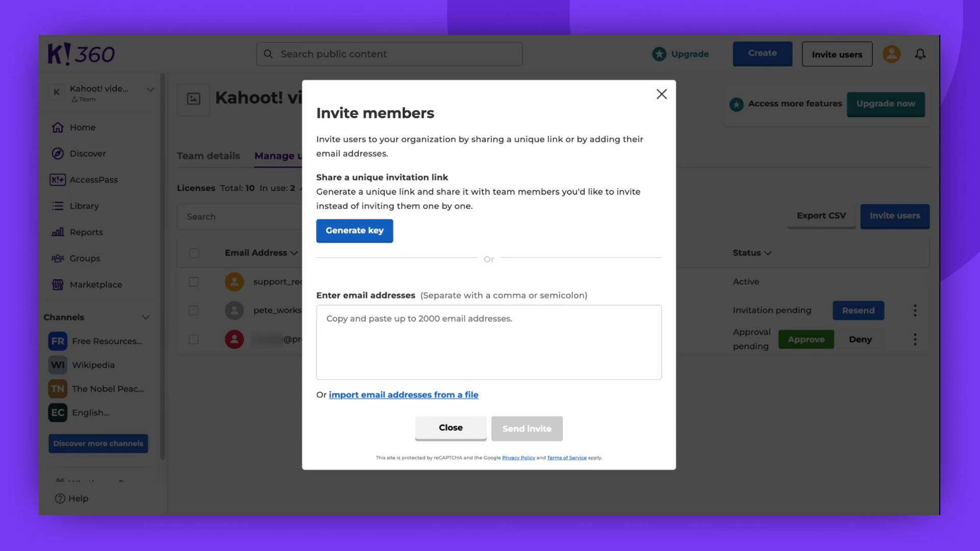
mouse_move(352, 234)
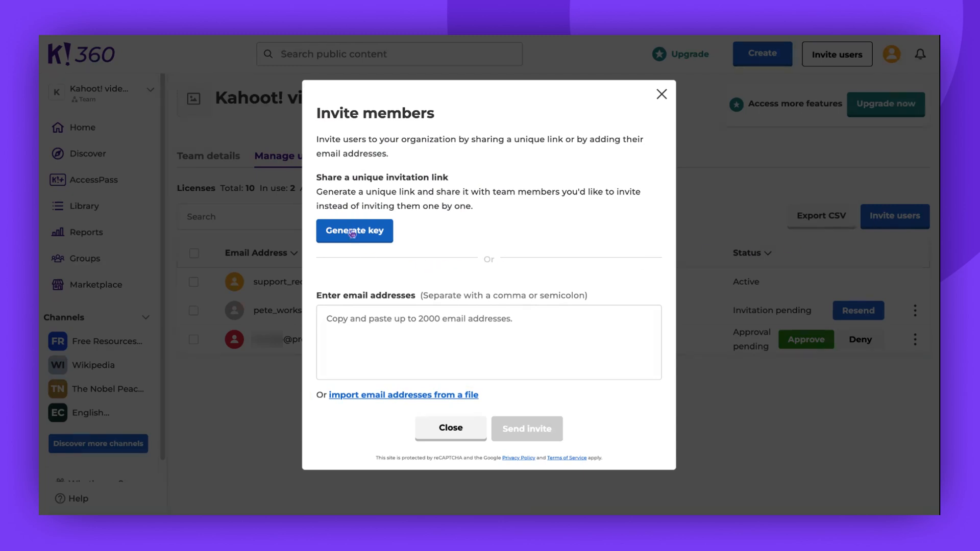
left_click(354, 231)
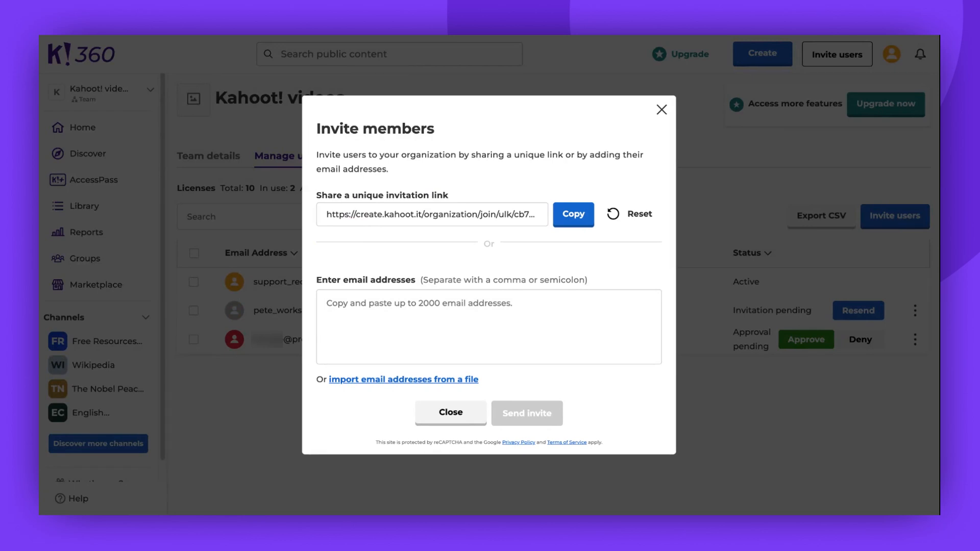
left_click(572, 215)
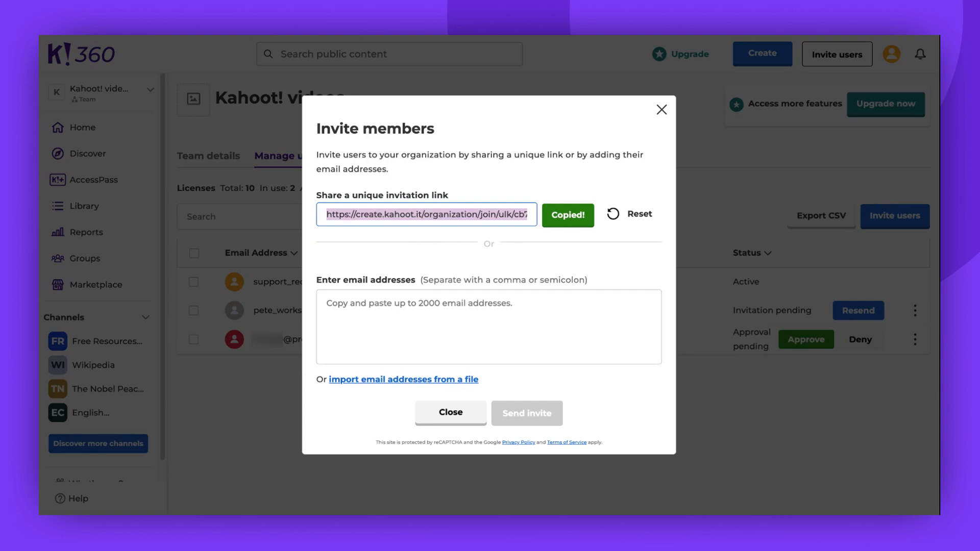
left_click(661, 109)
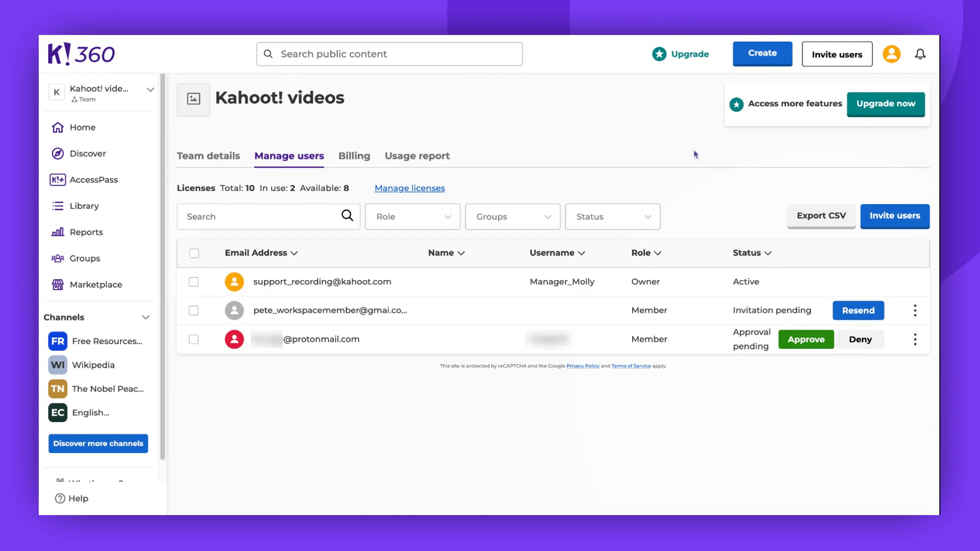
left_click(894, 216)
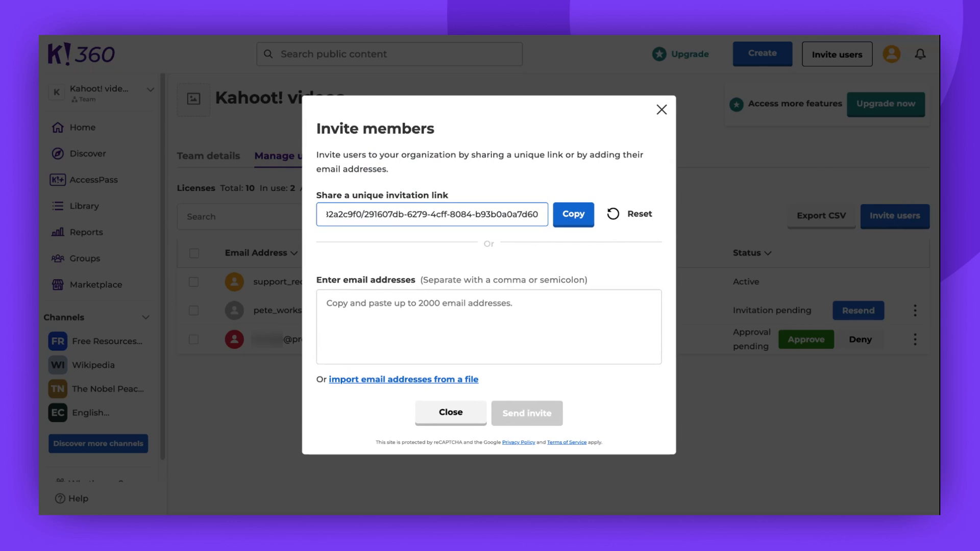
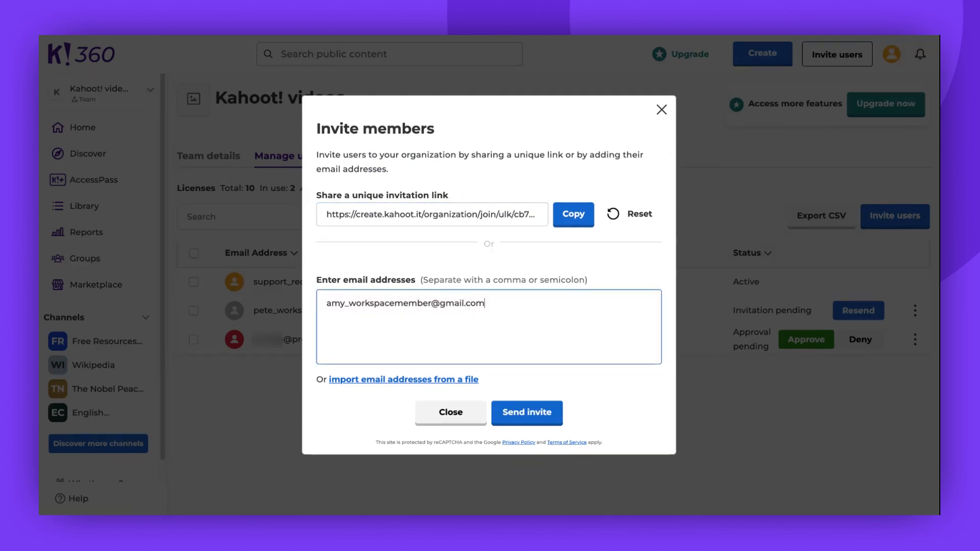
left_click(526, 412)
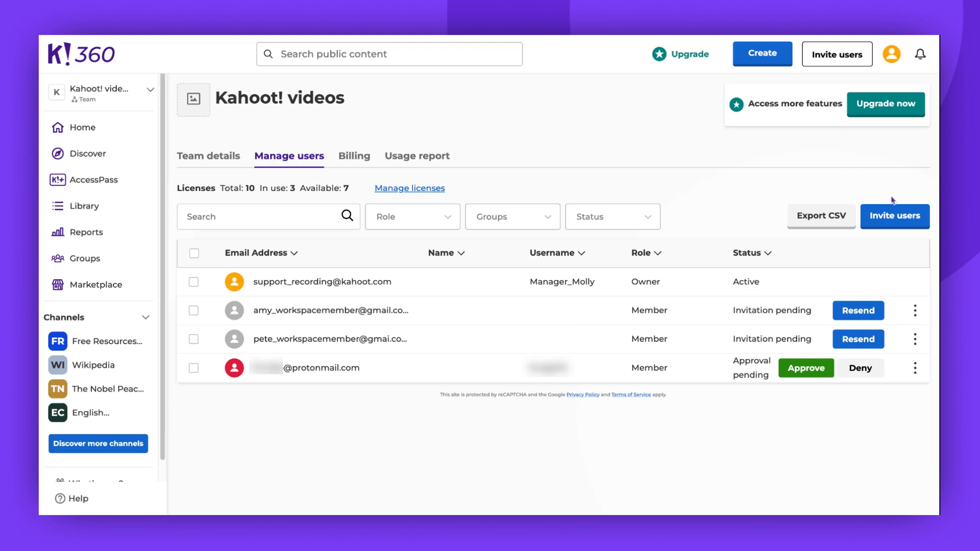
Import email_list_sample.csv and send bulk invitations to its addresses
left_click(893, 216)
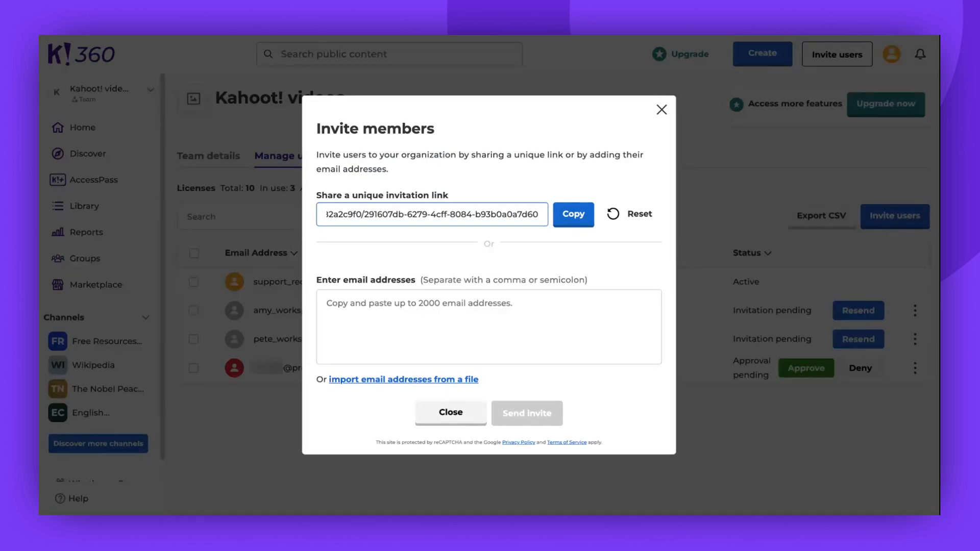
left_click(404, 380)
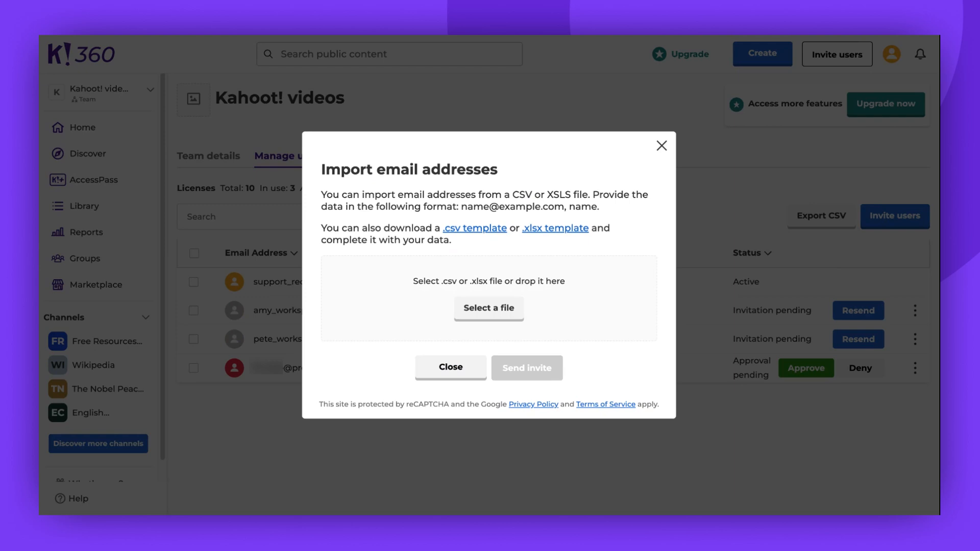
left_click(489, 308)
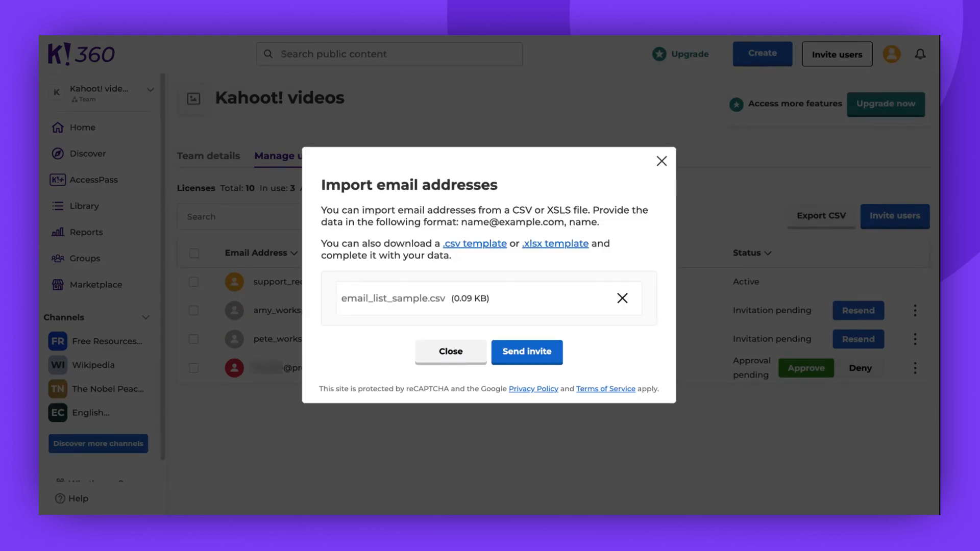
left_click(450, 352)
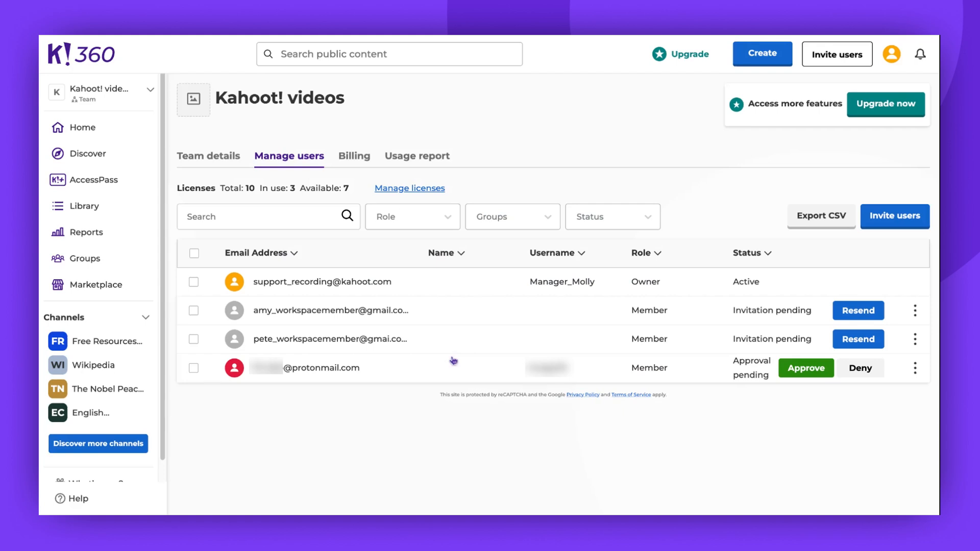
mouse_move(453, 360)
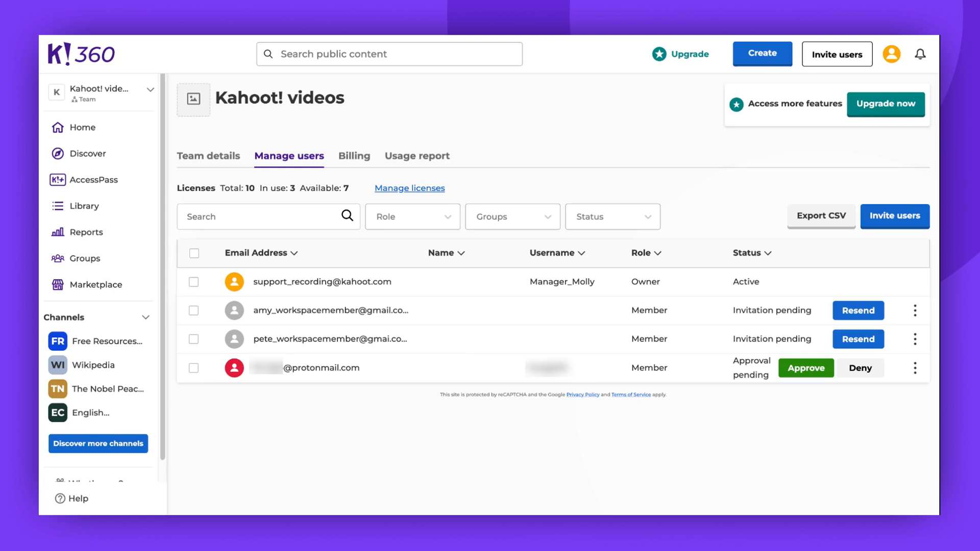
mouse_move(531, 38)
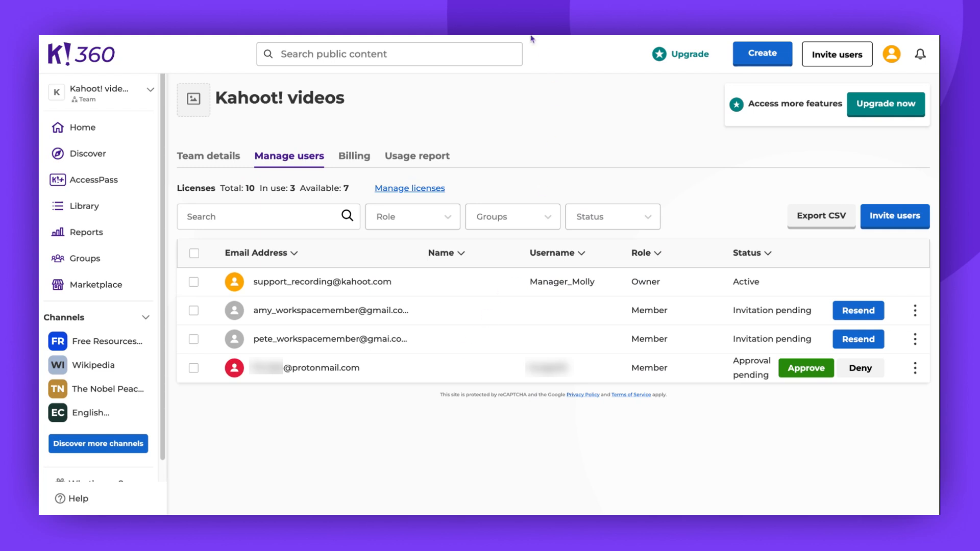